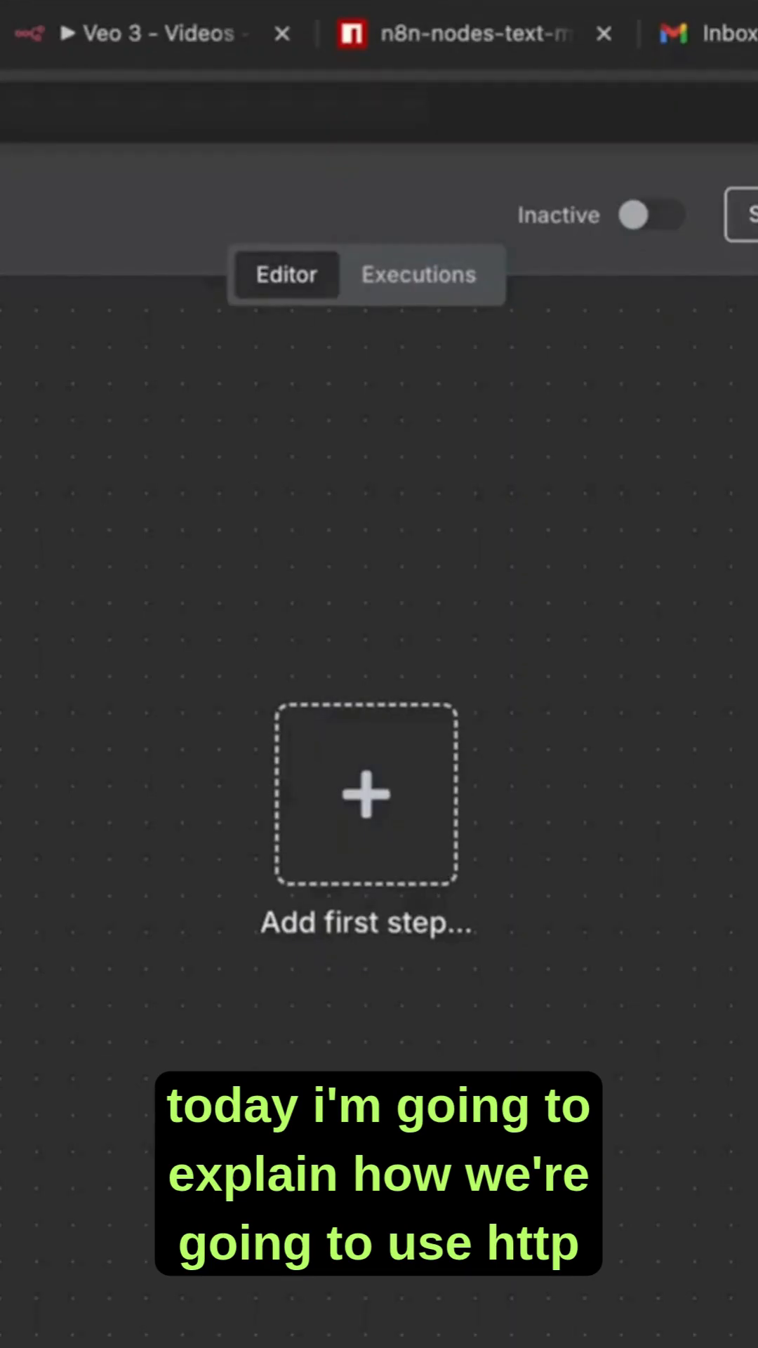
Add an HTTP Request node as the workflow's first step via the 'htt' search
click(365, 794)
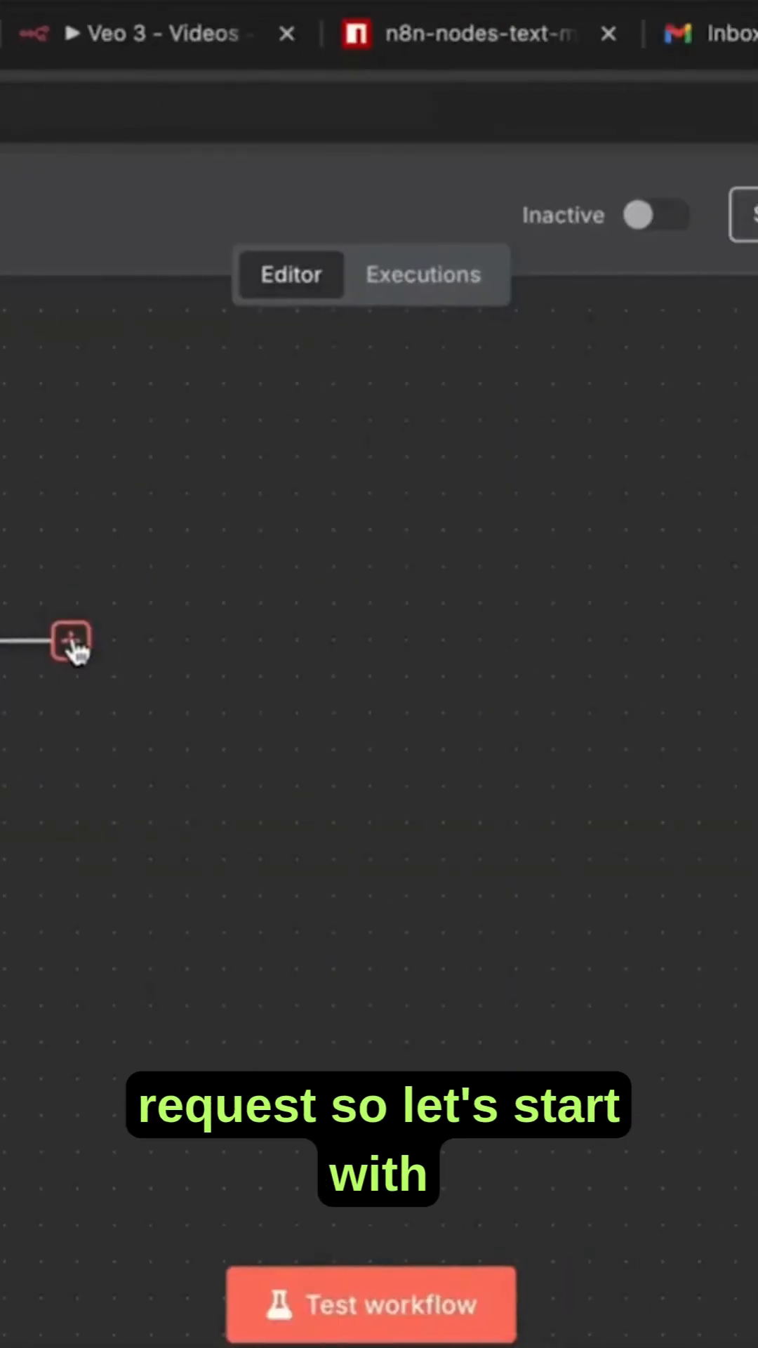
click(70, 642)
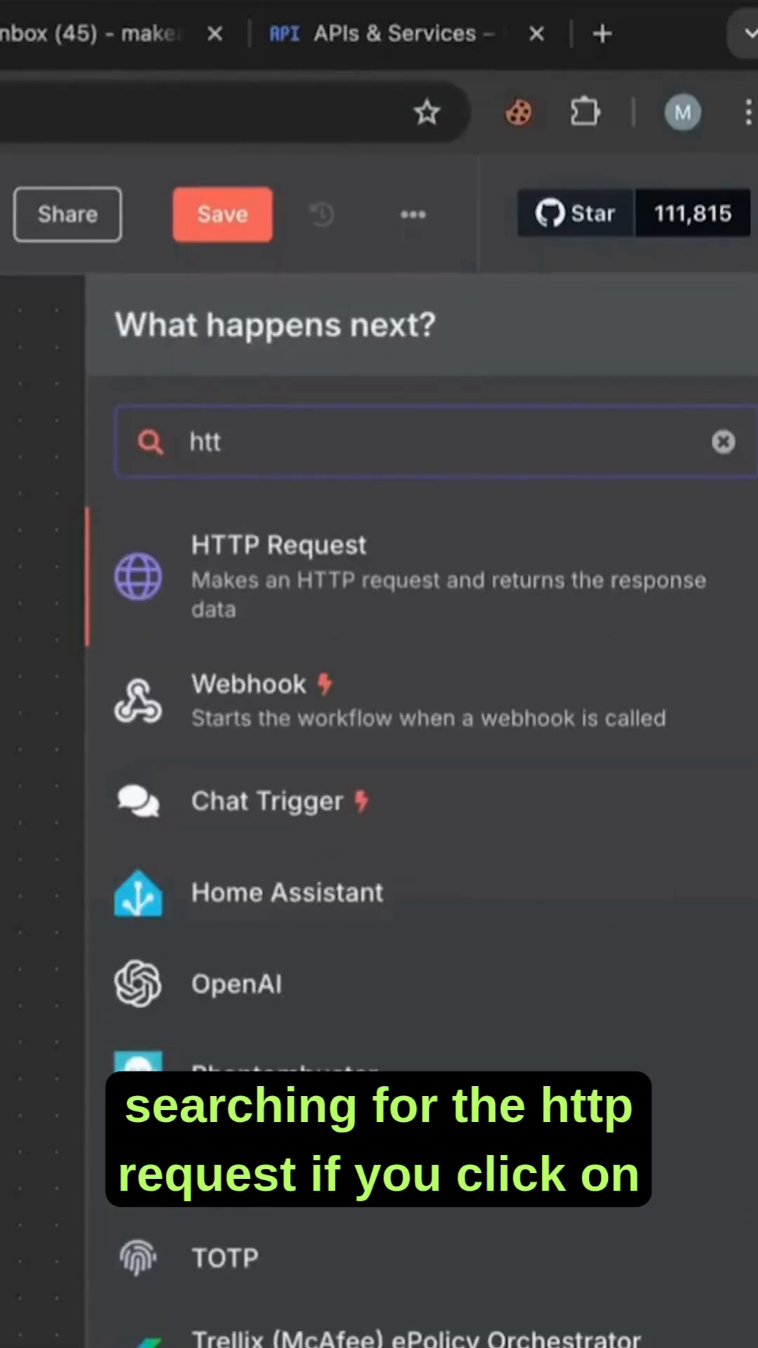
click(278, 545)
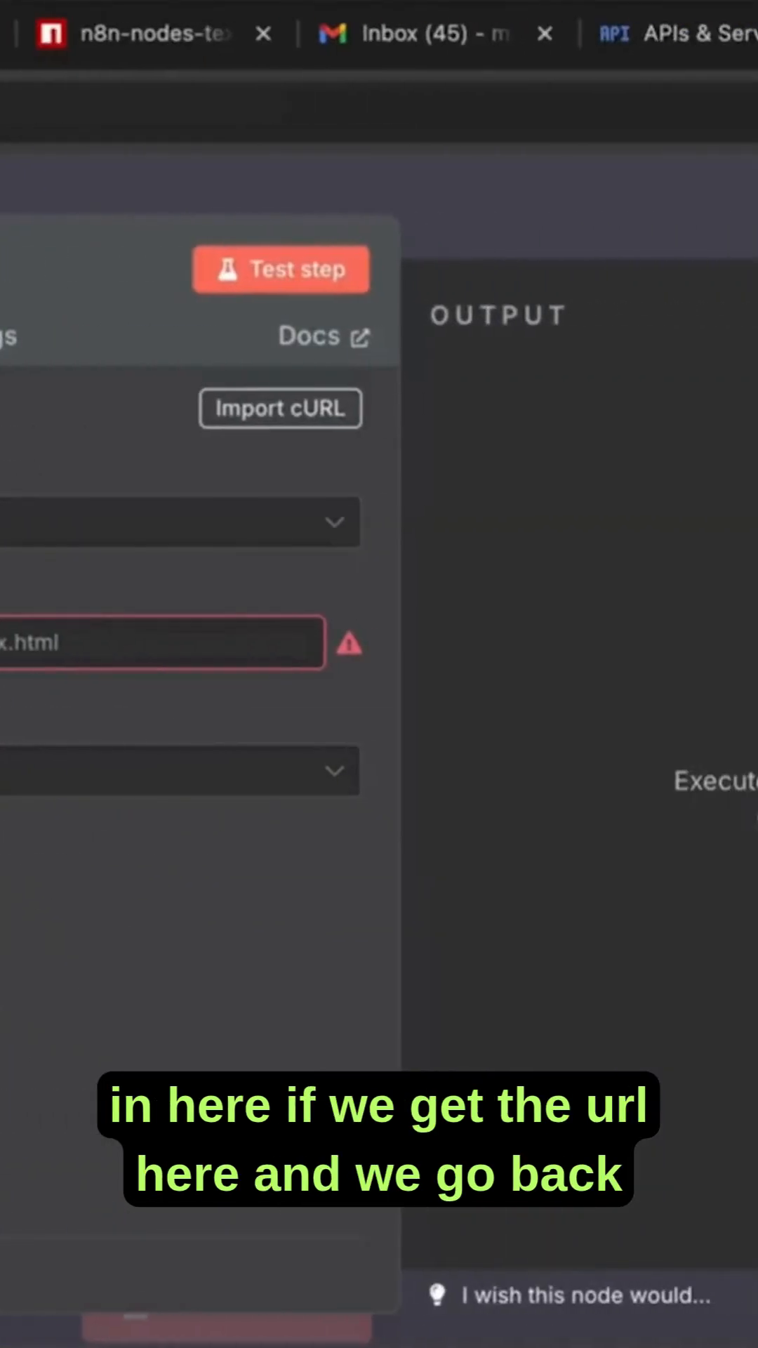
click(309, 33)
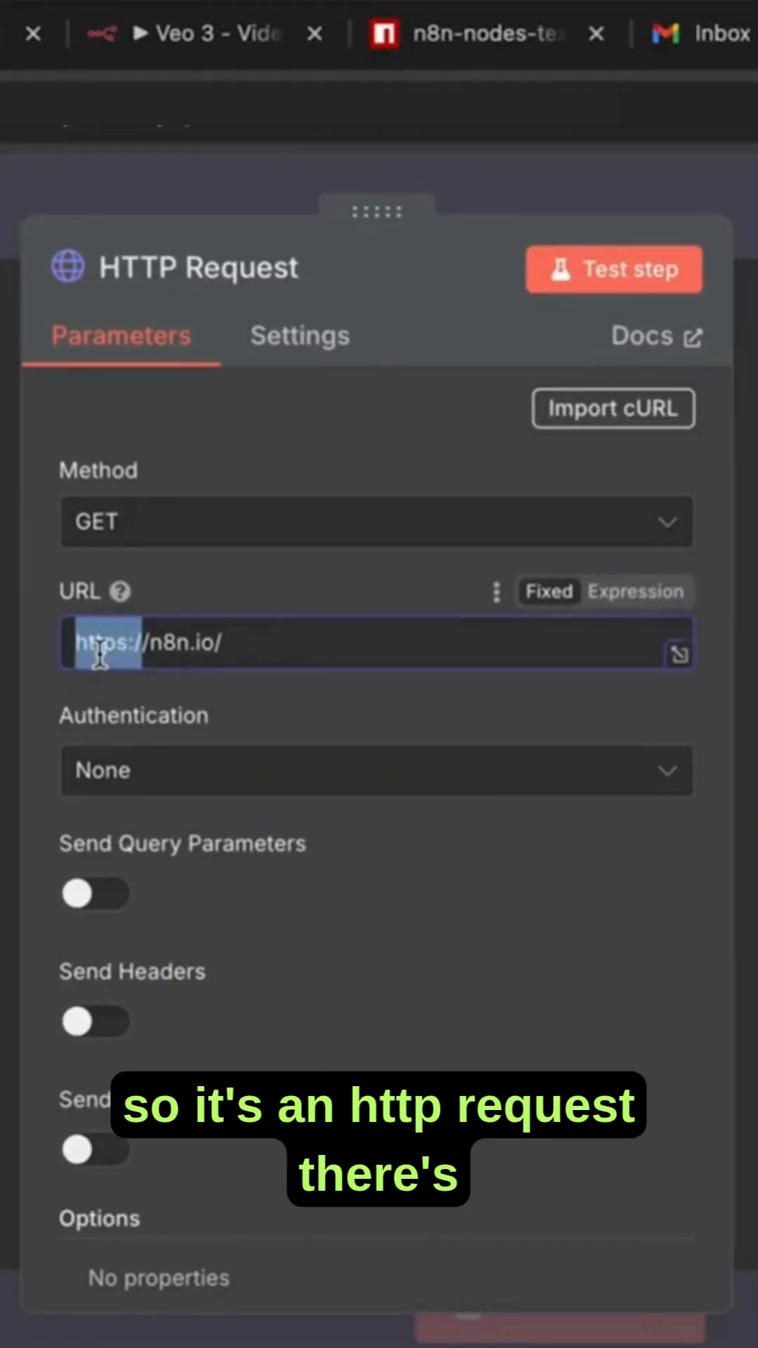
click(376, 522)
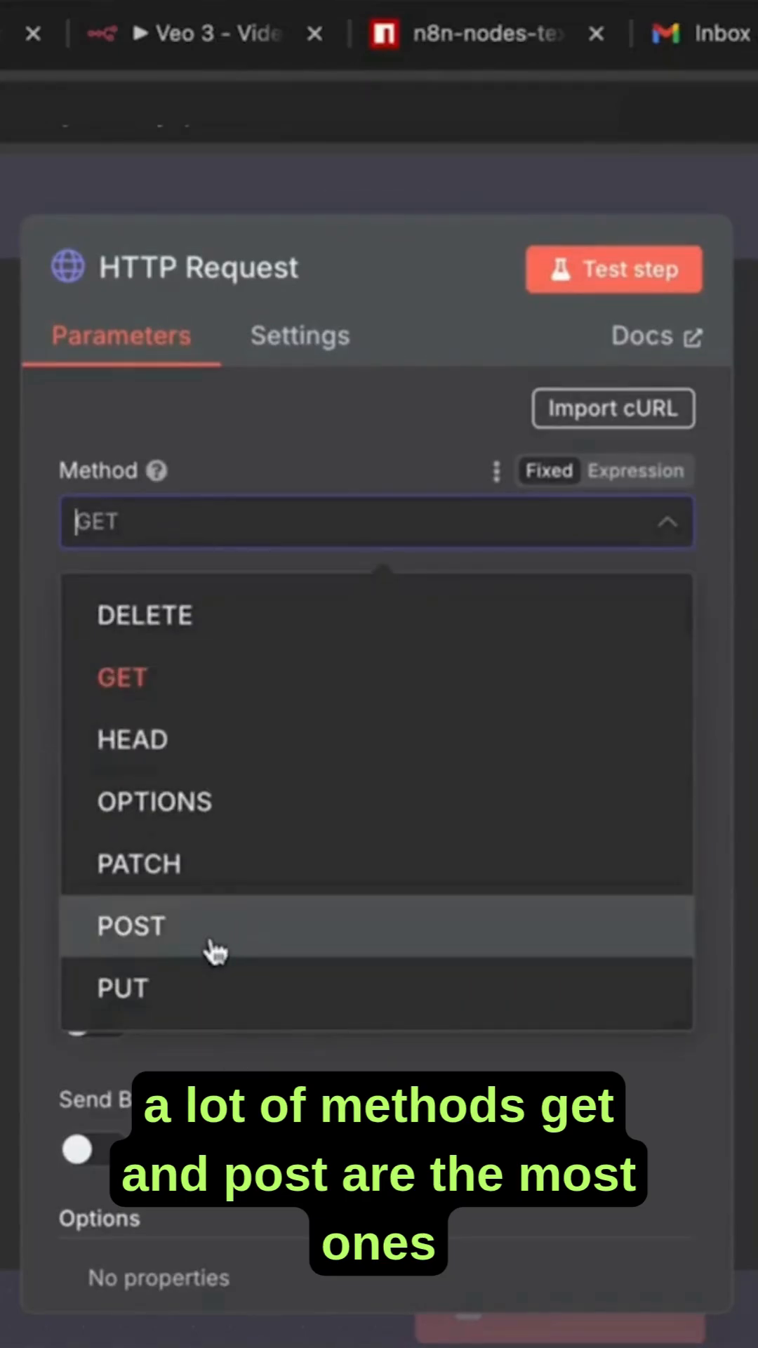
click(122, 677)
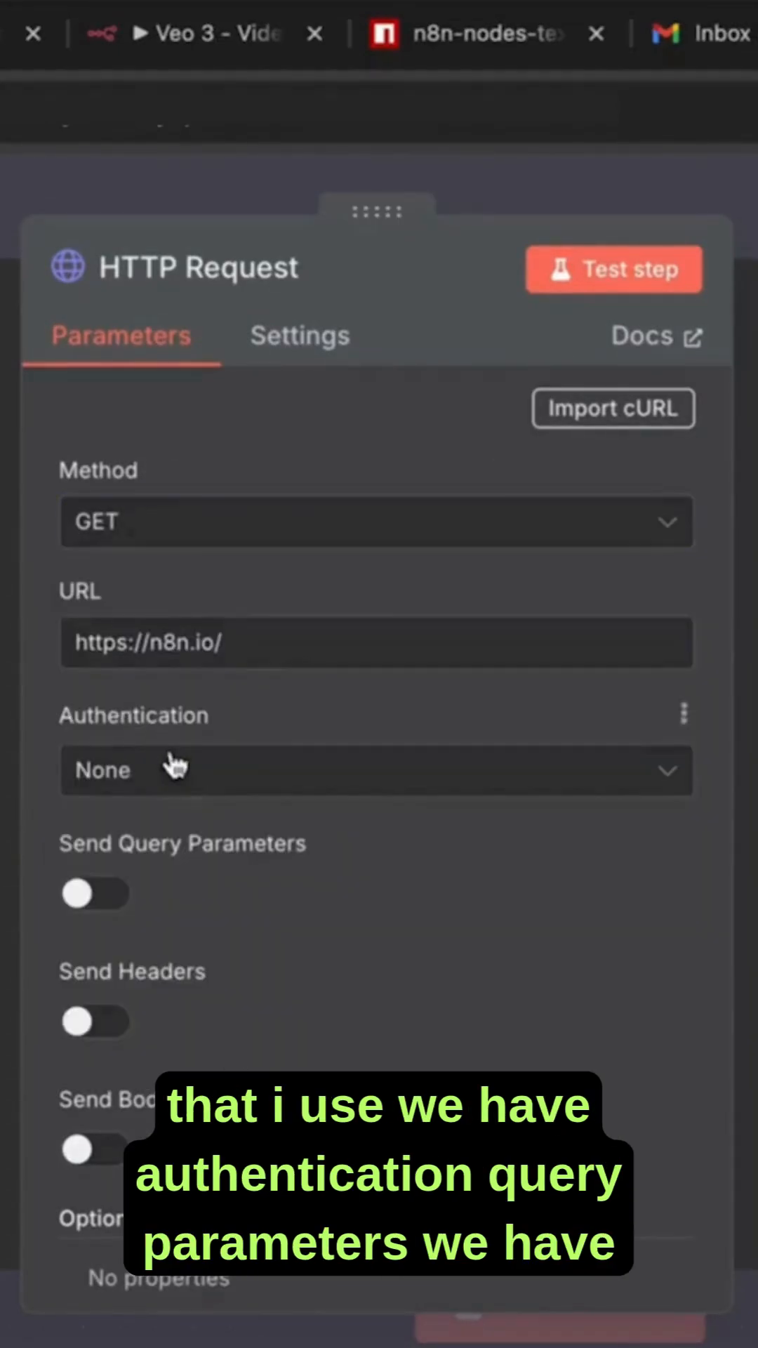
scroll(down, 3)
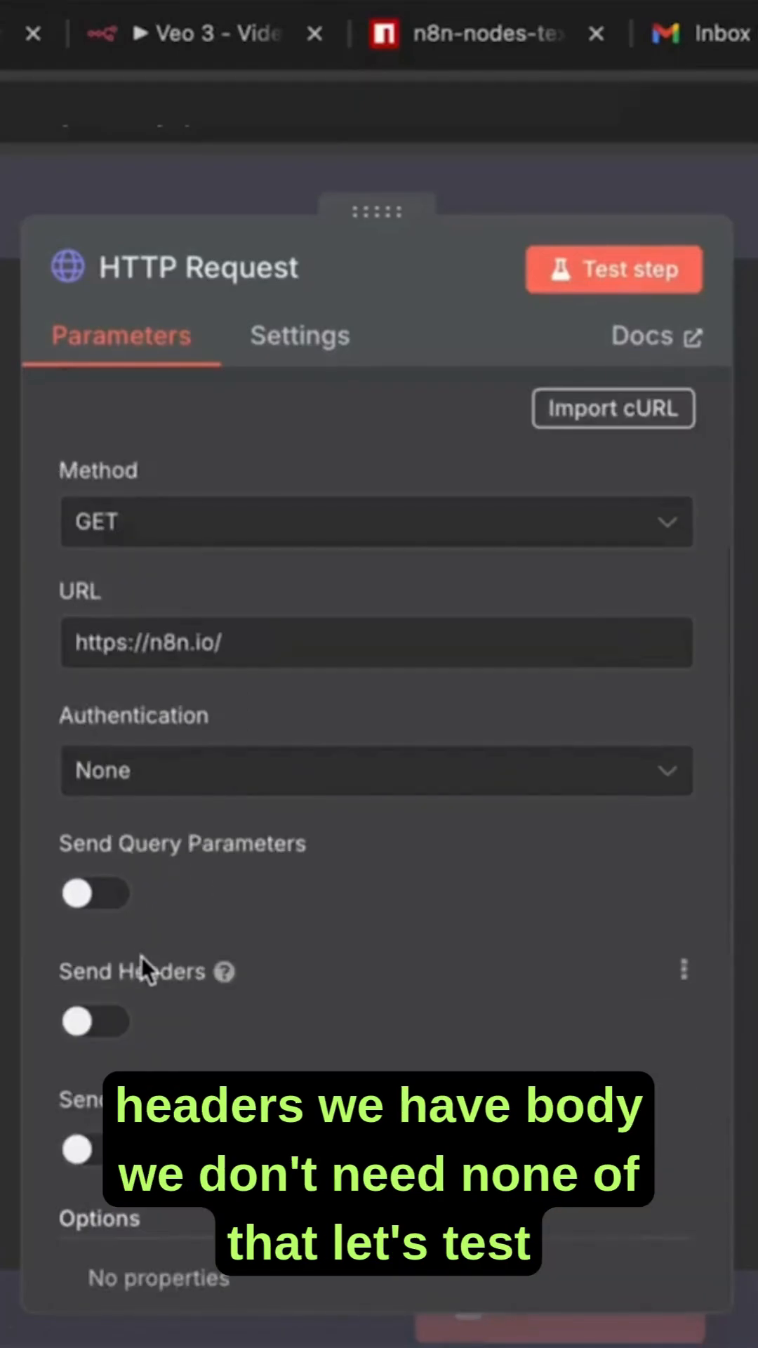
Run the request and show the returned n8n.io HTML in Table view
click(614, 268)
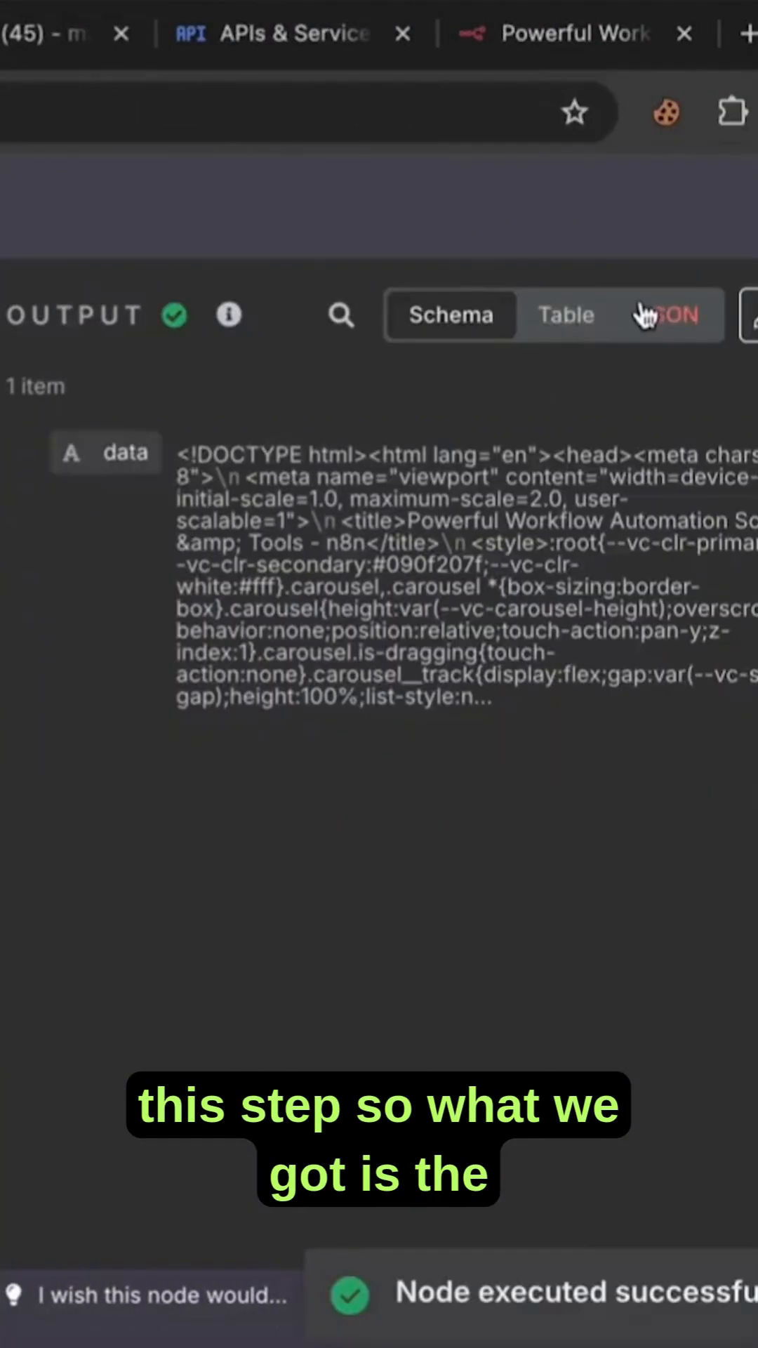
click(566, 315)
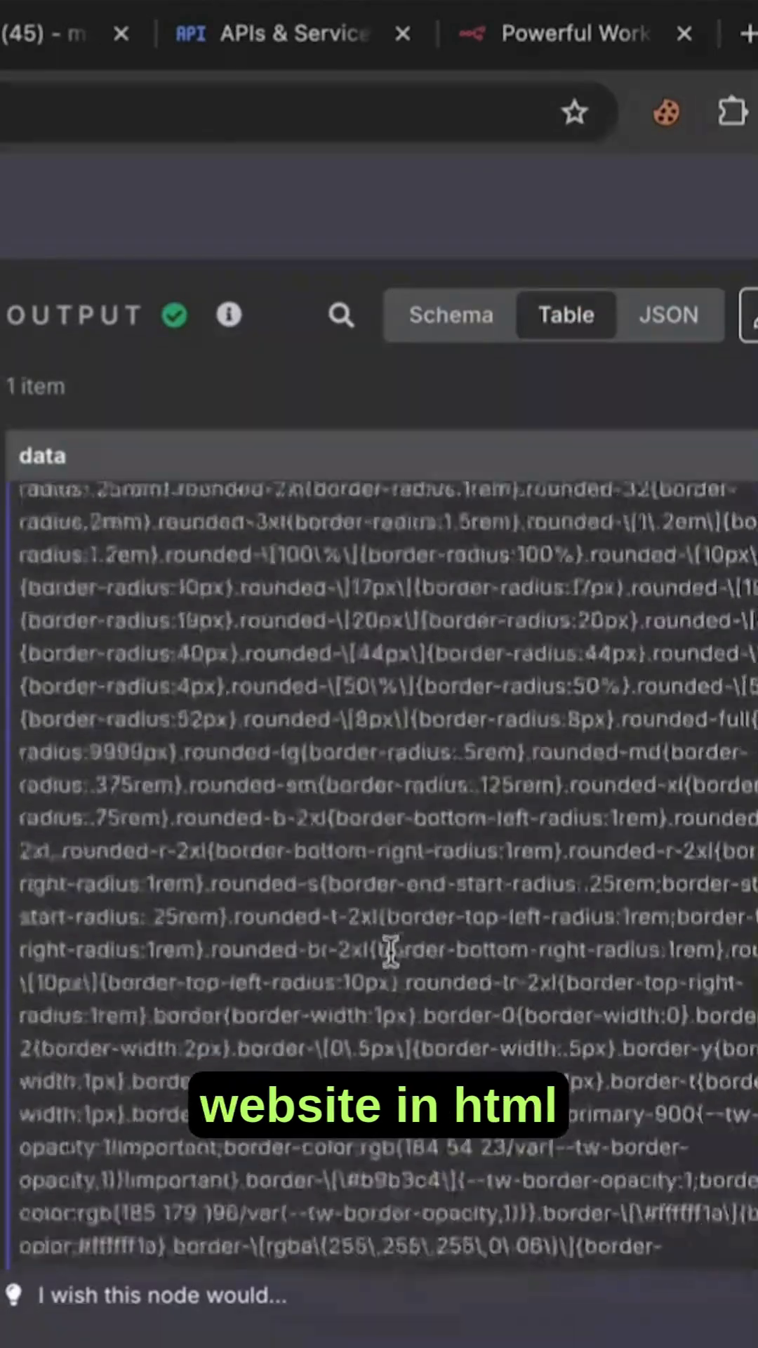
click(574, 32)
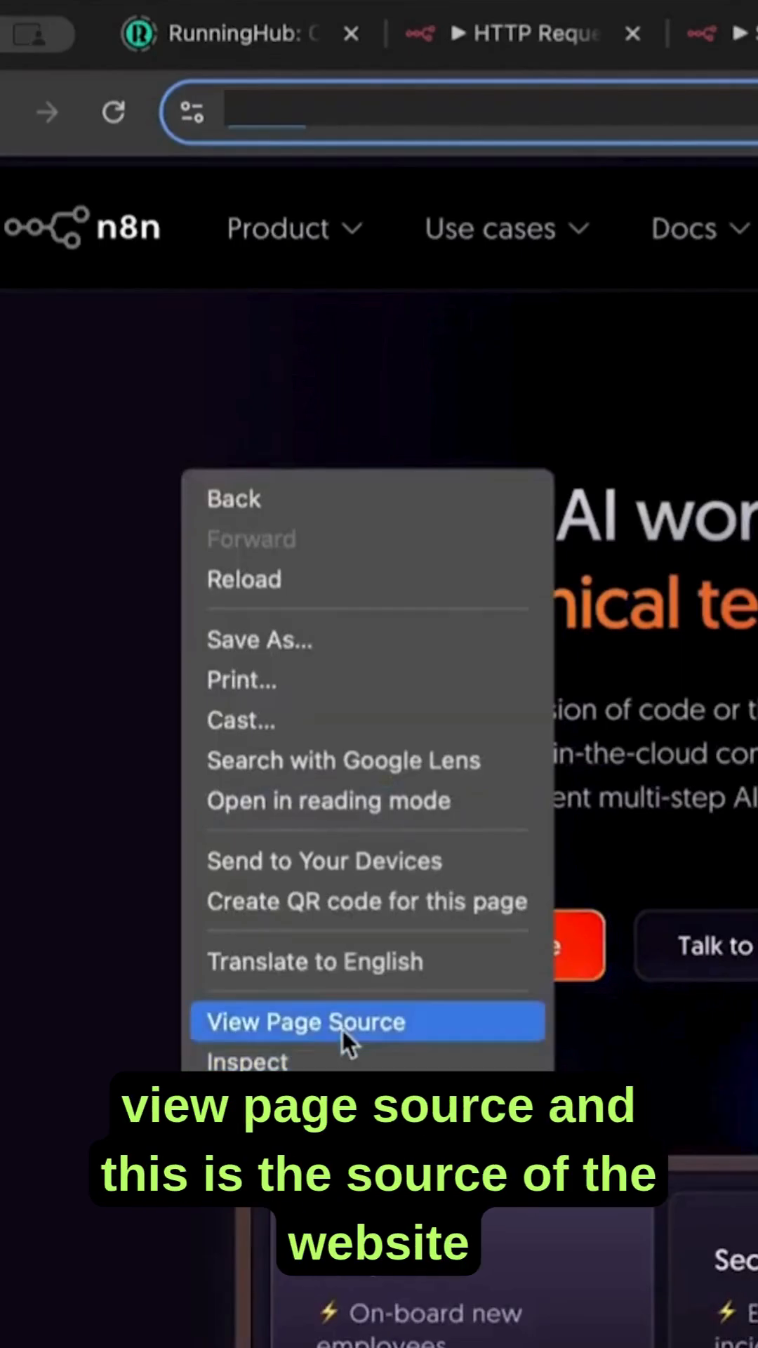
View the n8n.io page source, then run the request against the natgeofe.com manatee JPG URL
click(305, 1022)
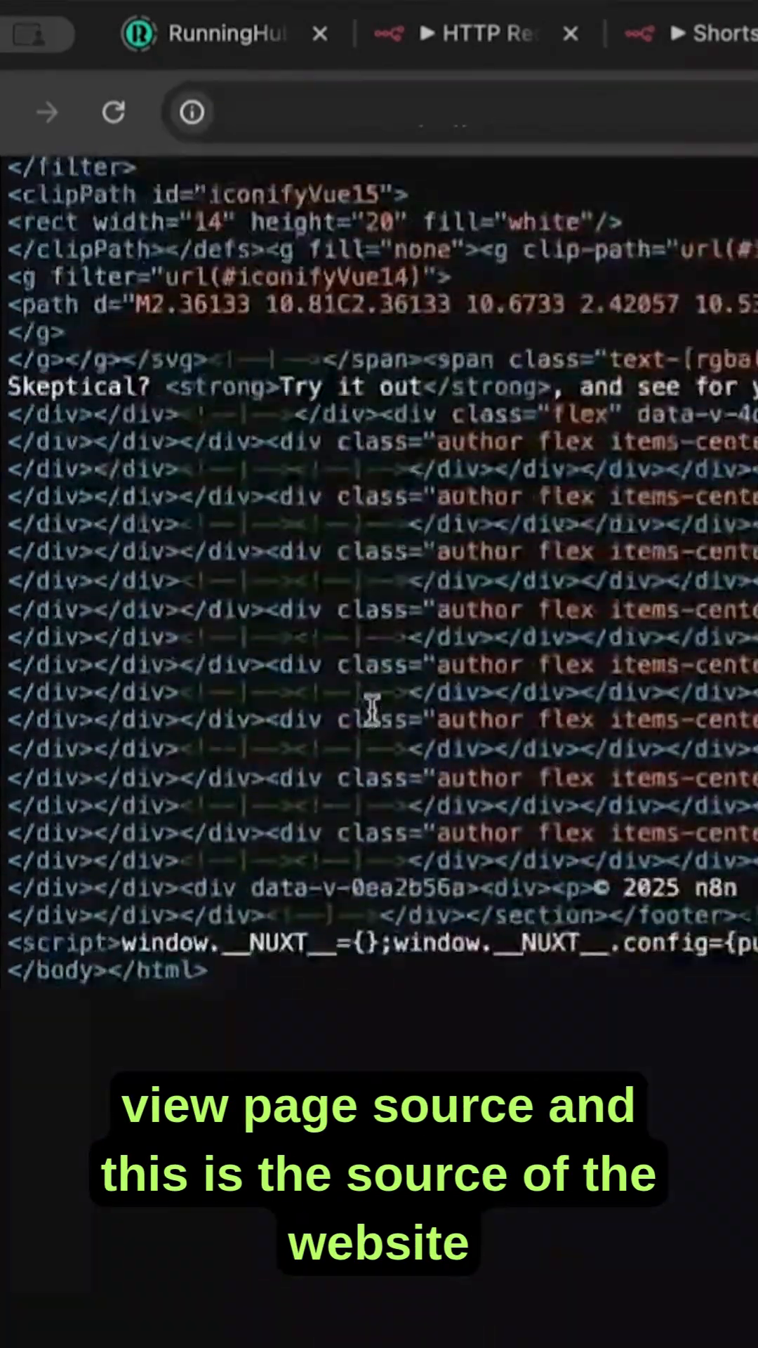
click(477, 33)
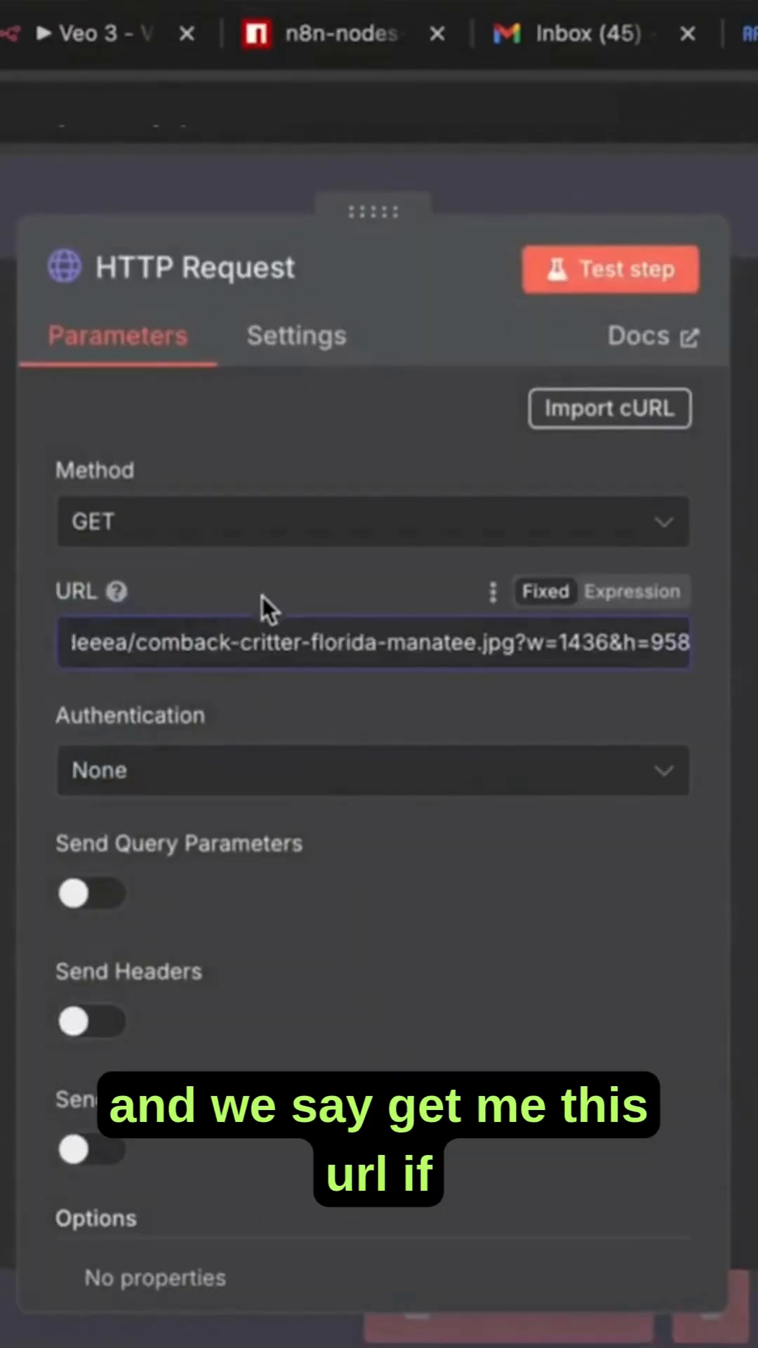
click(609, 269)
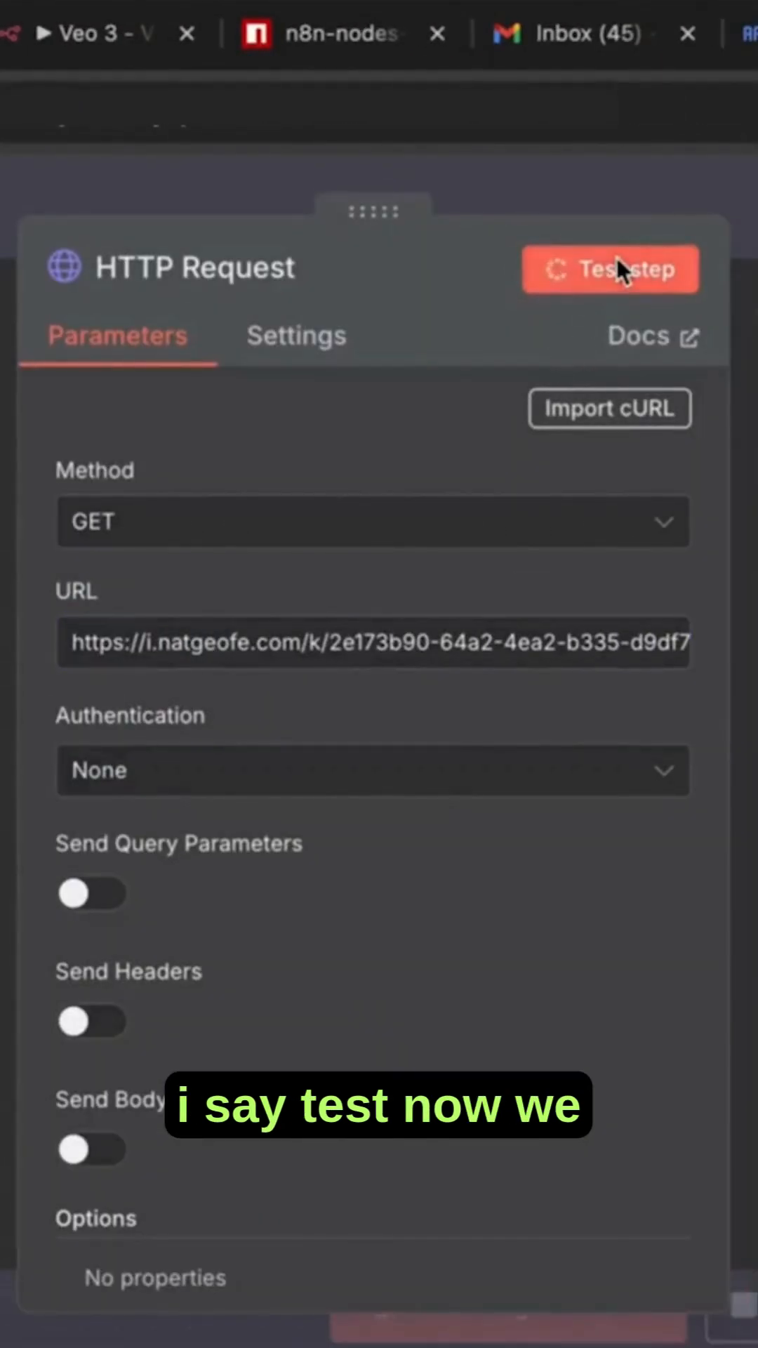
Preview the fetched manatee JPG from the binary output and return to its file details
click(609, 268)
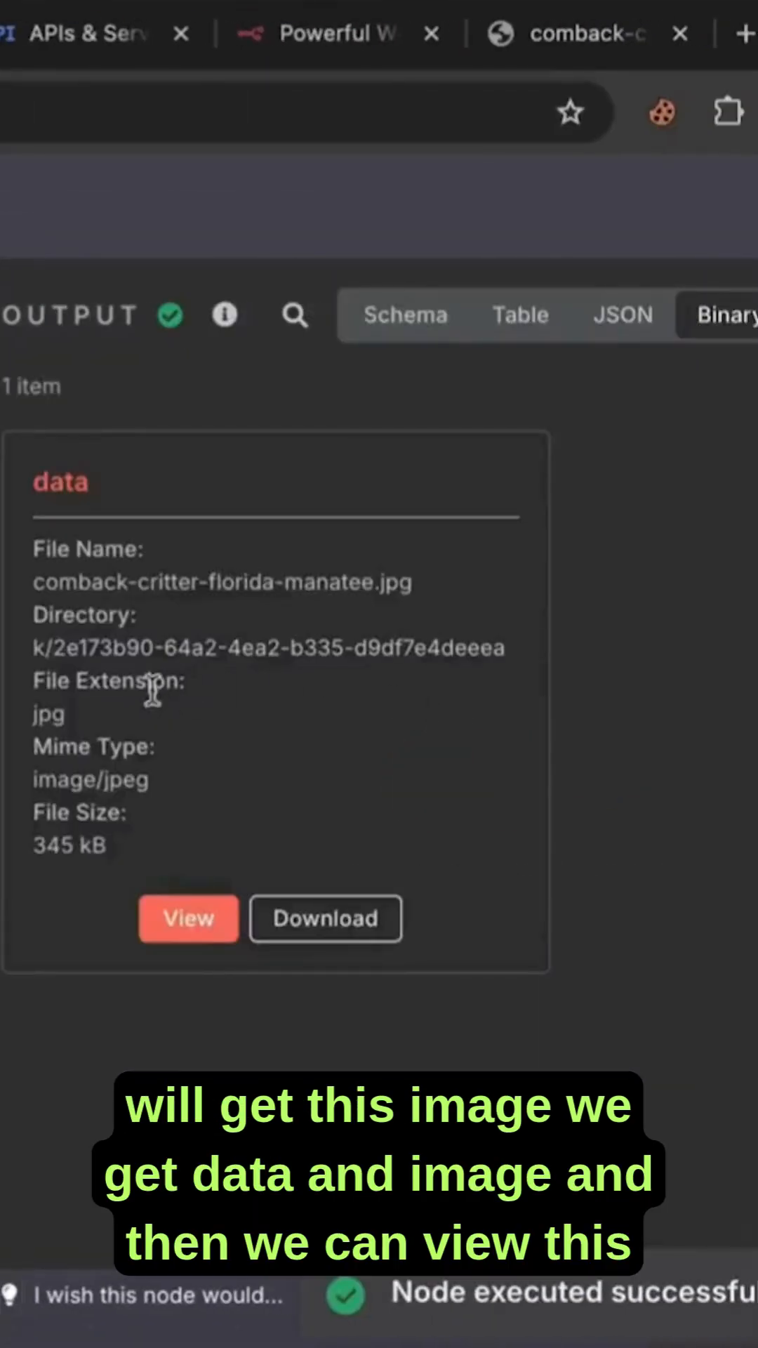
click(187, 919)
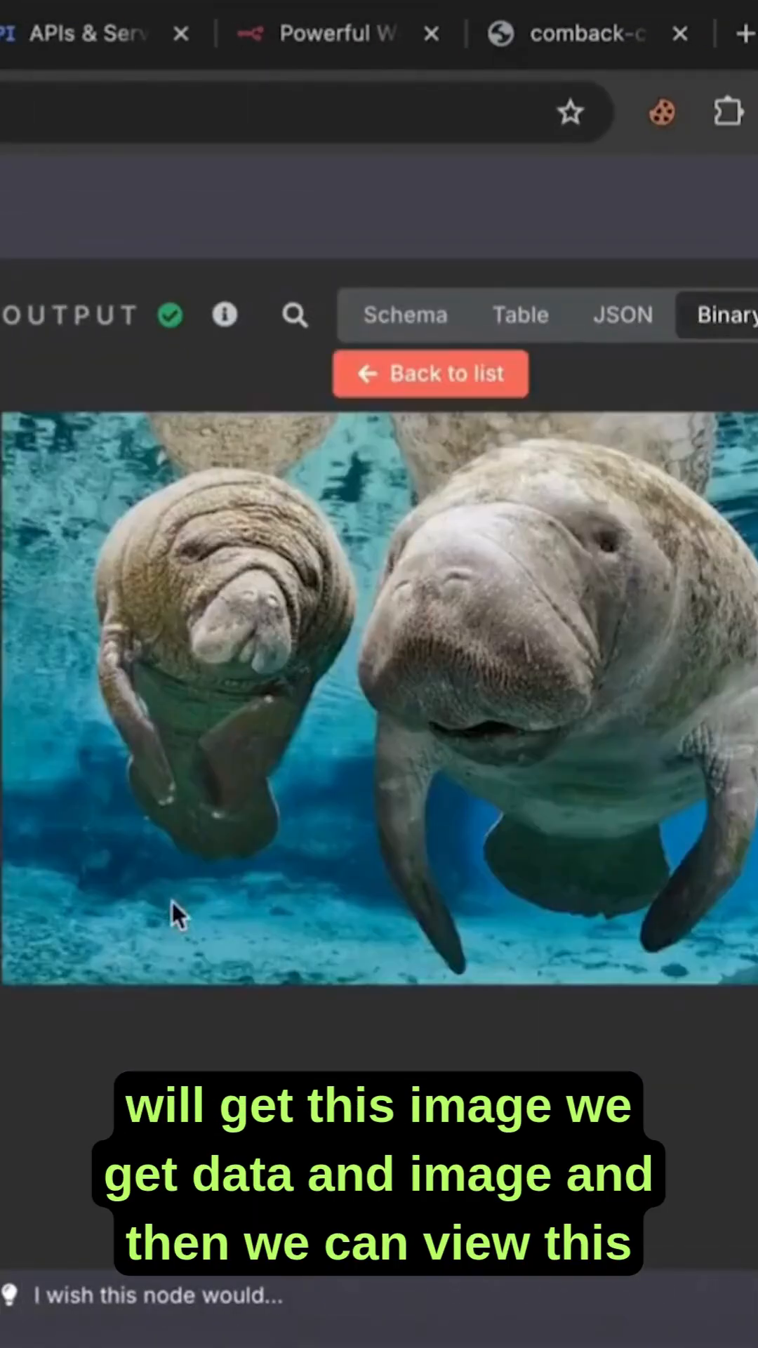
click(430, 373)
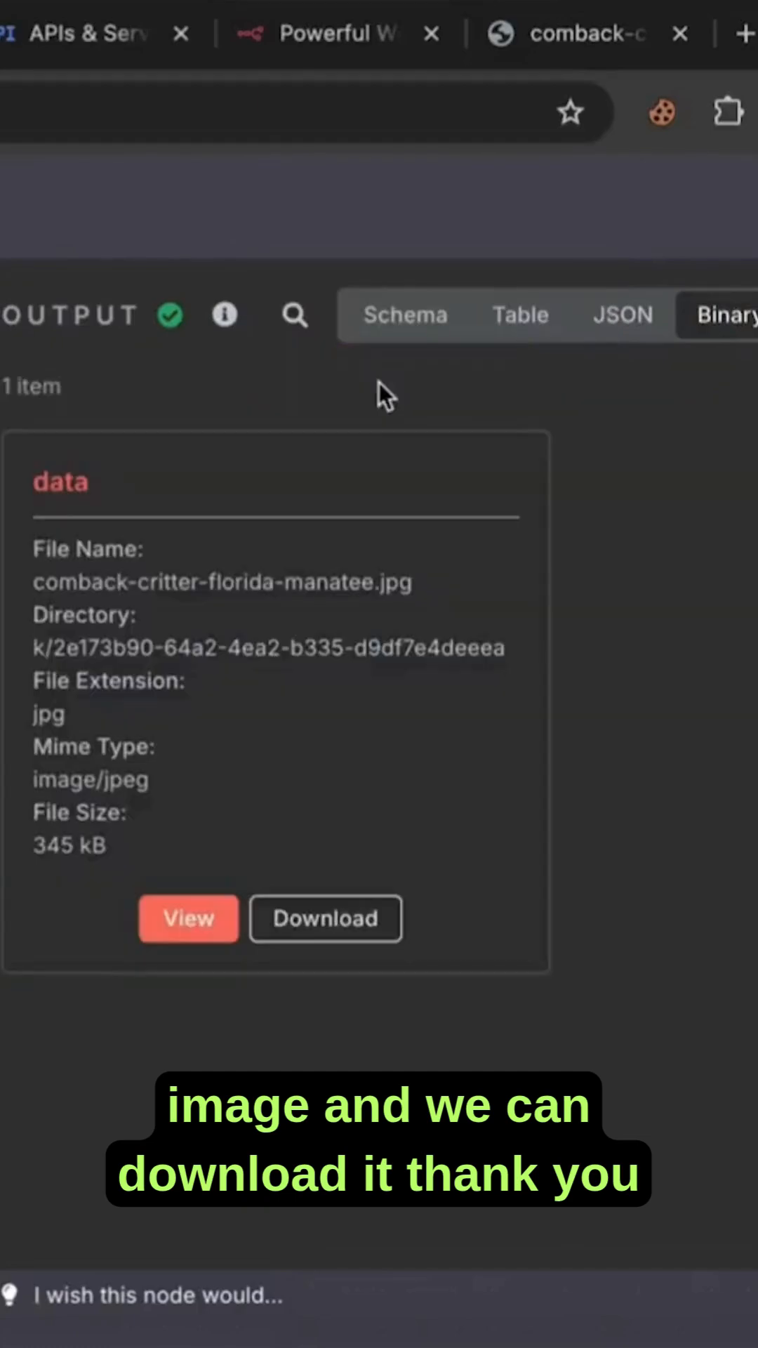